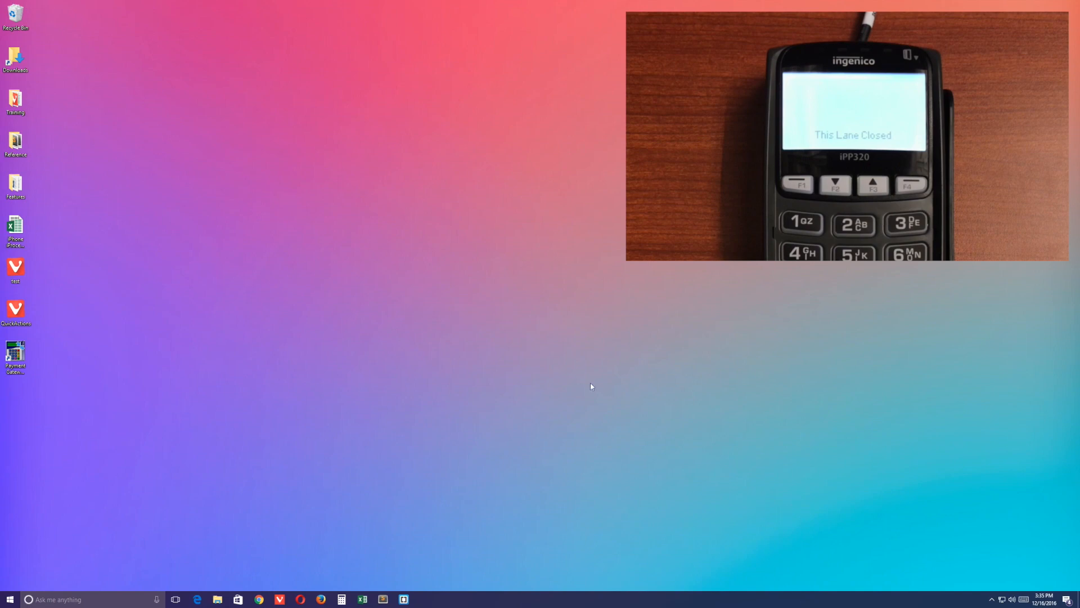
pyautogui.moveTo(330, 358)
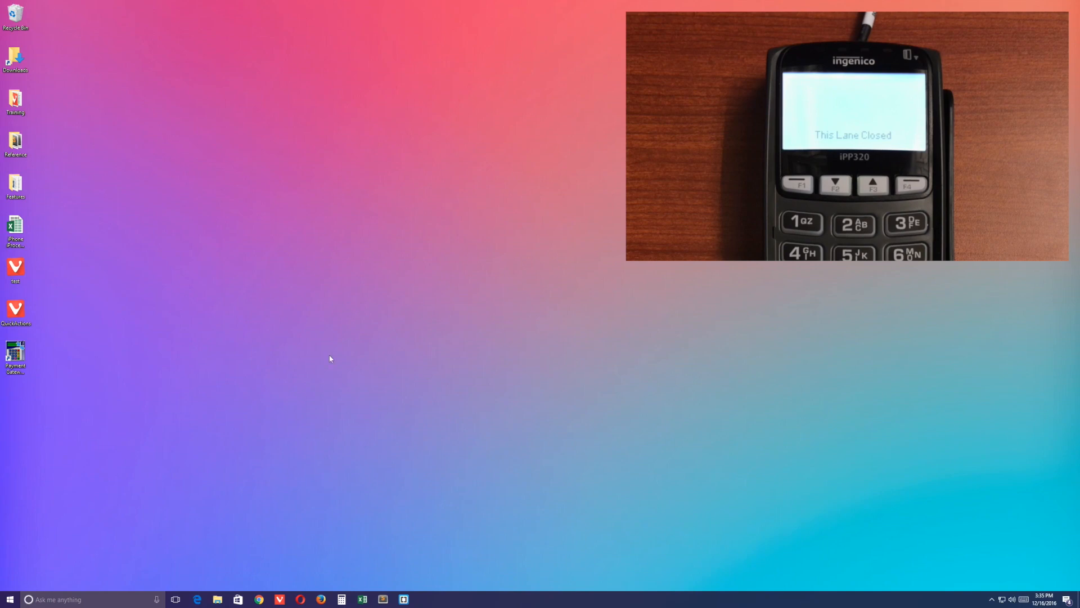
pyautogui.moveTo(188, 351)
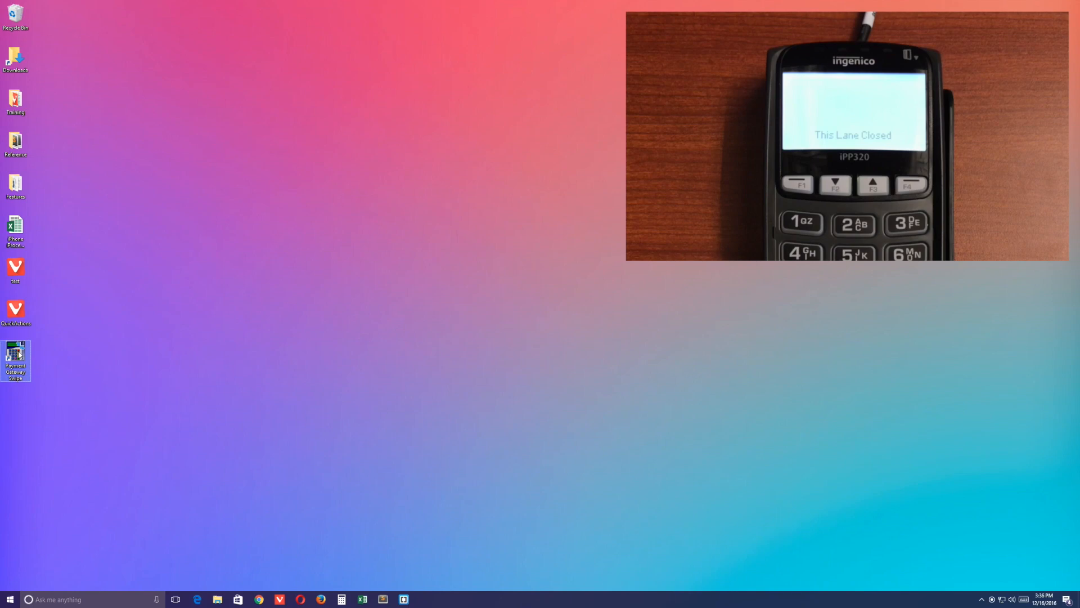
# Step: Launch Payment Gateway Swipe from its desktop shortcut
pyautogui.doubleClick(15, 359)
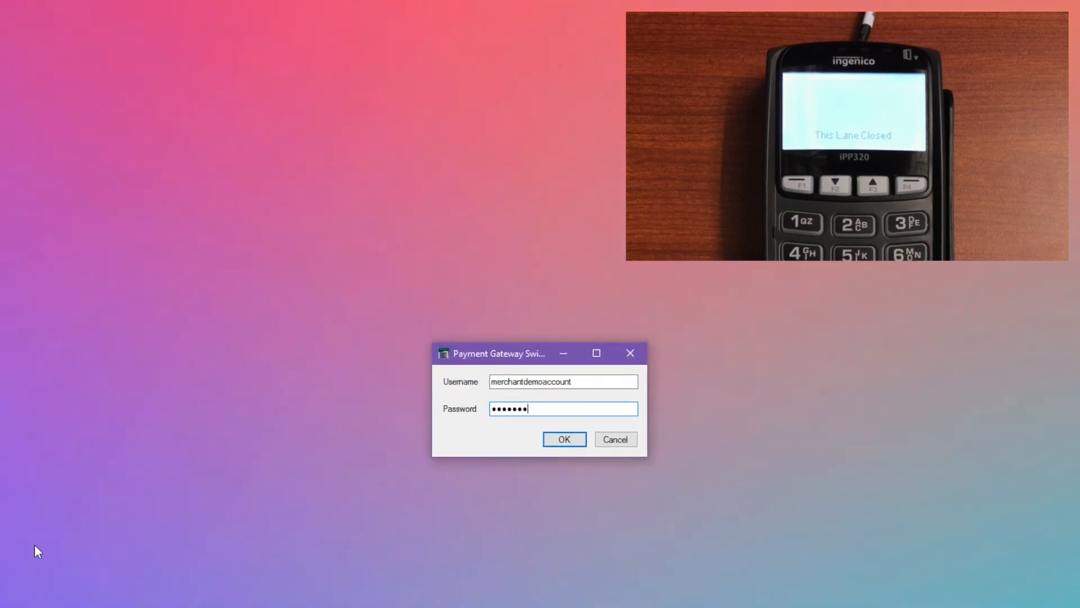
# Step: Sign in, then decline the receipt for the approved card sale
pyautogui.click(563, 439)
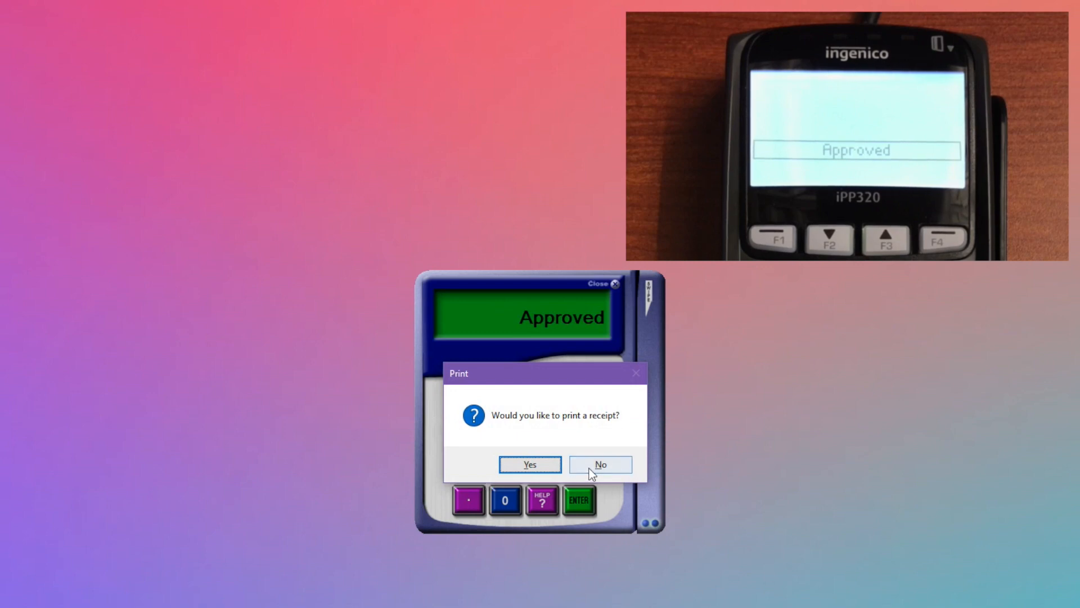
pyautogui.click(599, 464)
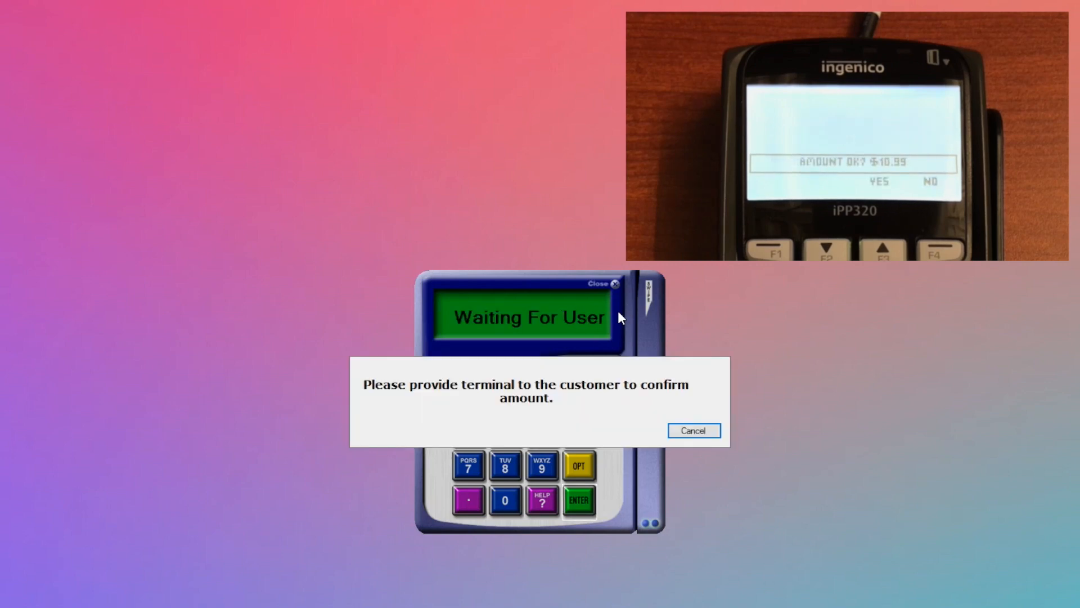
# Step: Return the terminal to the Swipe Card screen after the $10.99 confirmation
pyautogui.click(878, 181)
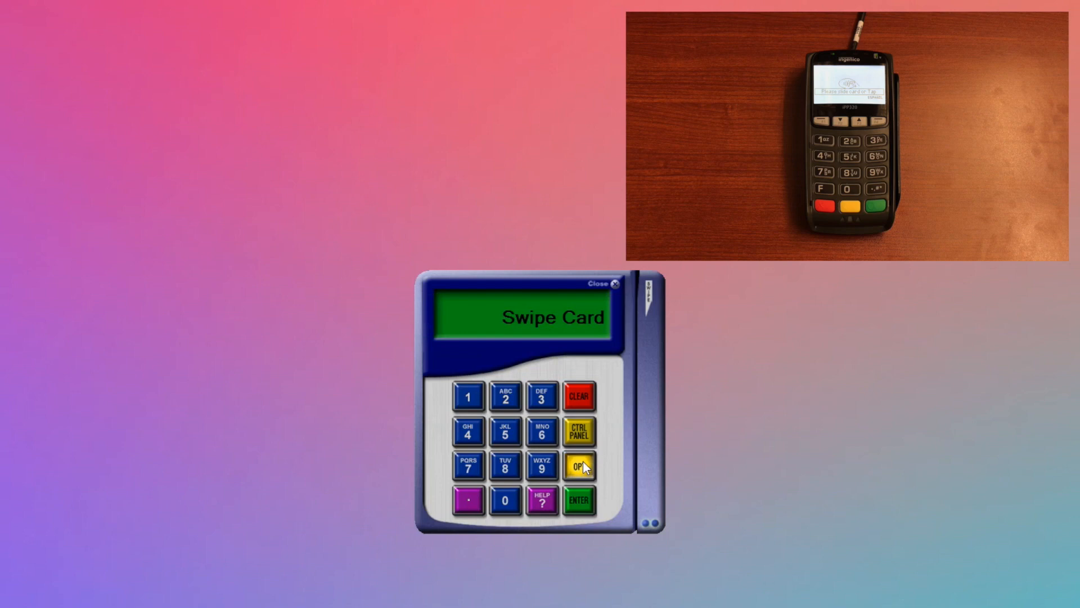
# Step: Run an approved Key-In card transaction from the OPT menu and decline the receipt
pyautogui.click(581, 466)
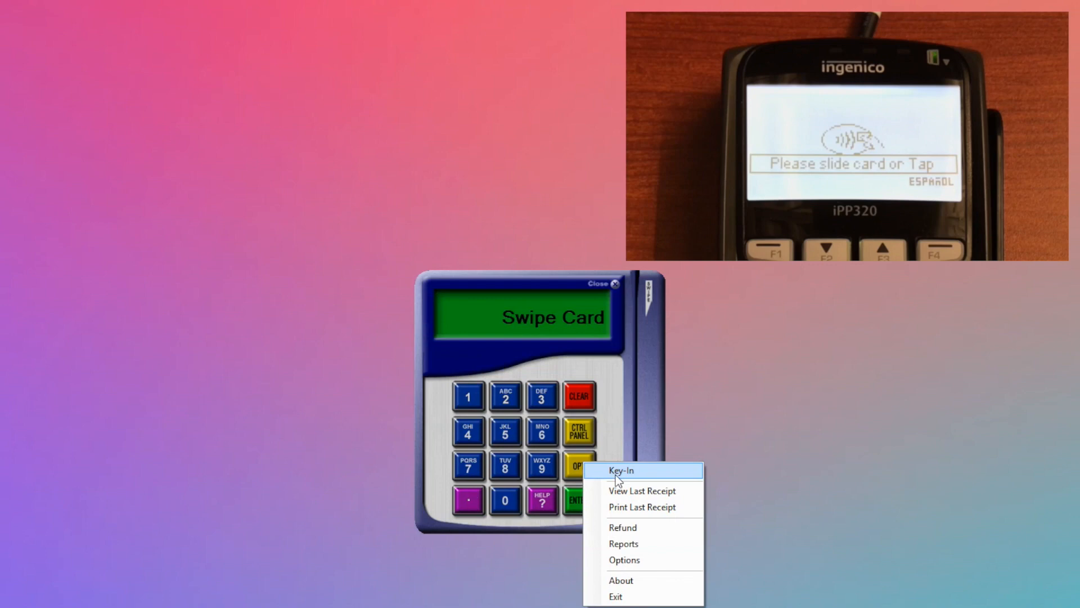
pyautogui.click(615, 480)
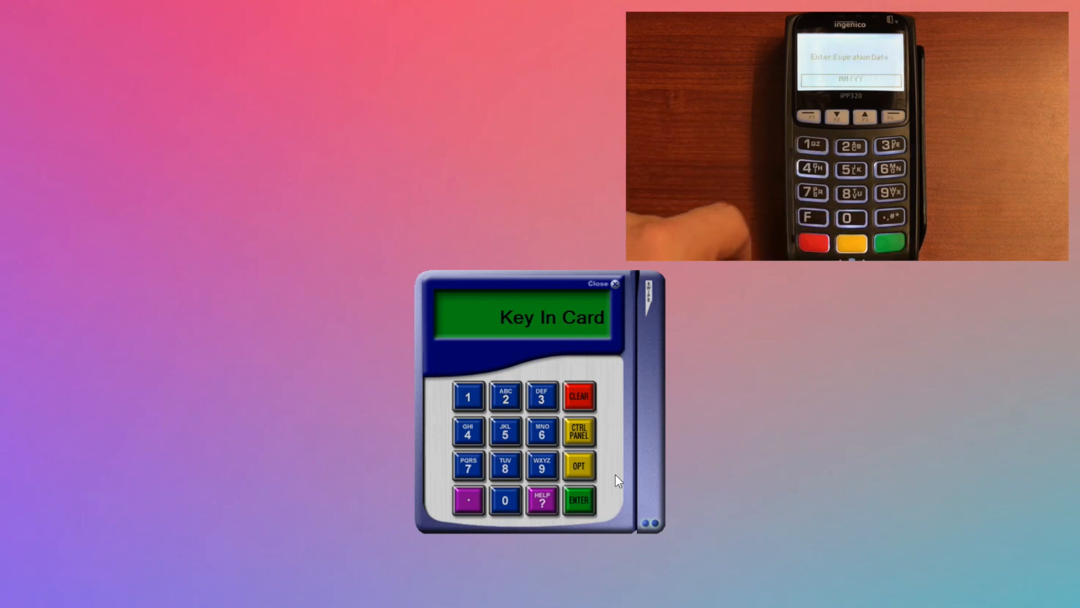
pyautogui.click(812, 145)
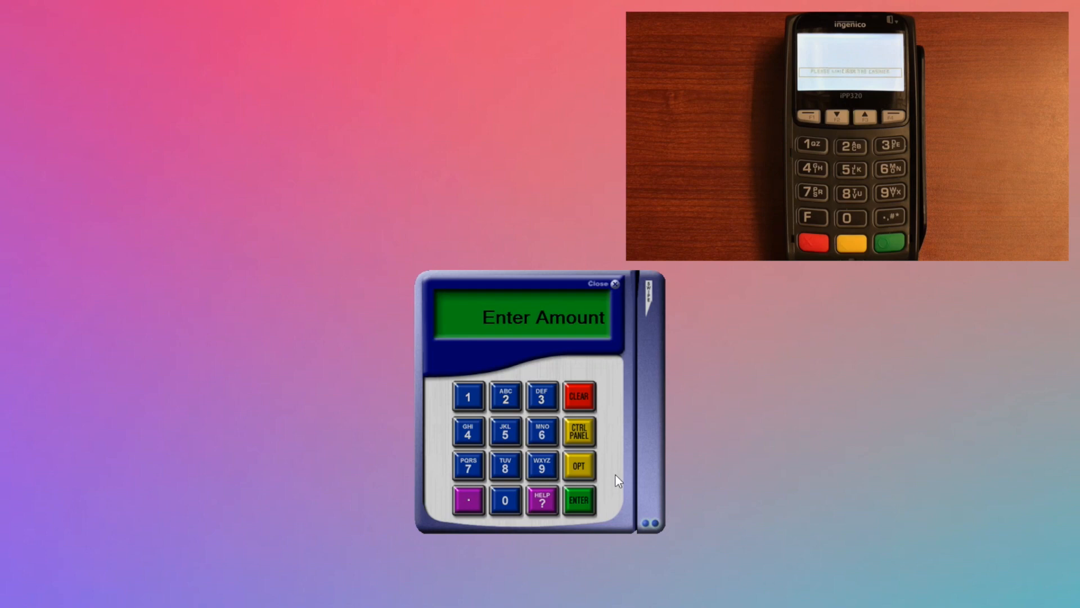
pyautogui.click(579, 500)
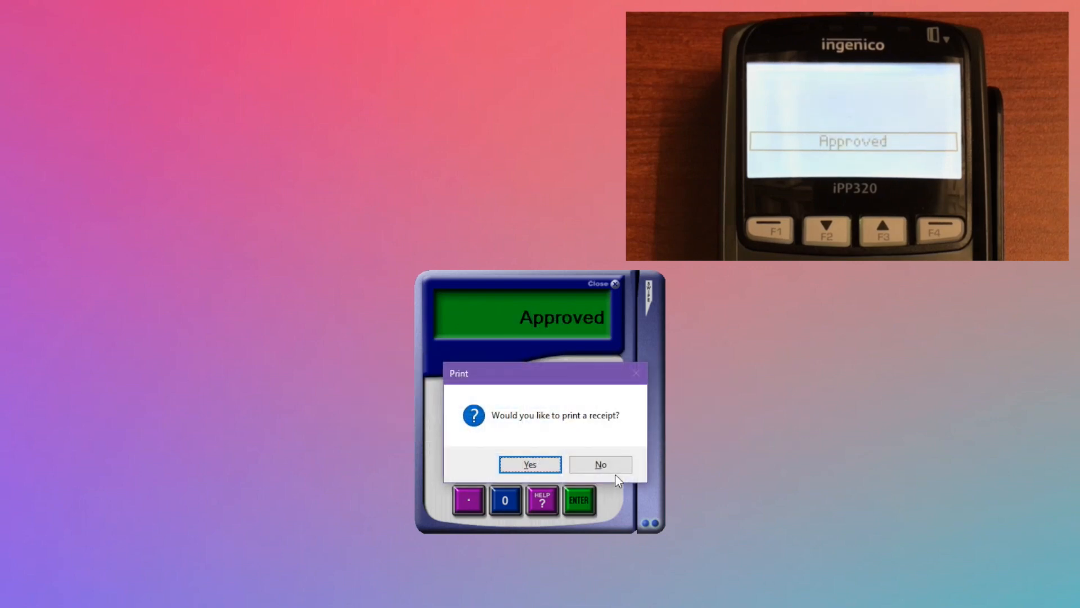
pyautogui.click(599, 464)
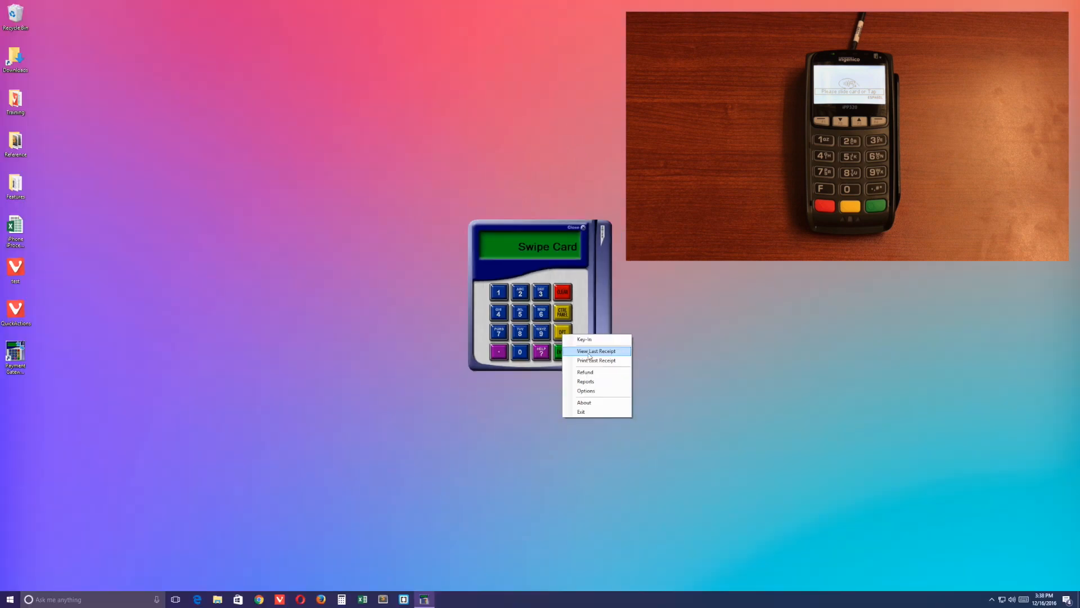
# Step: Open the app settings and submit the merchant login credentials
pyautogui.click(595, 350)
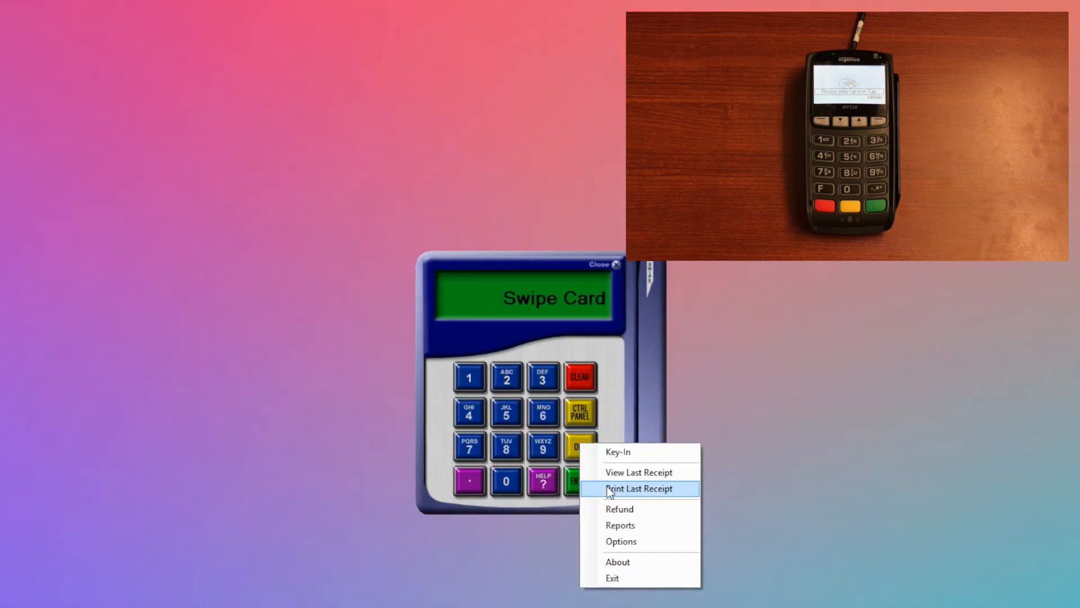
pyautogui.moveTo(620, 509)
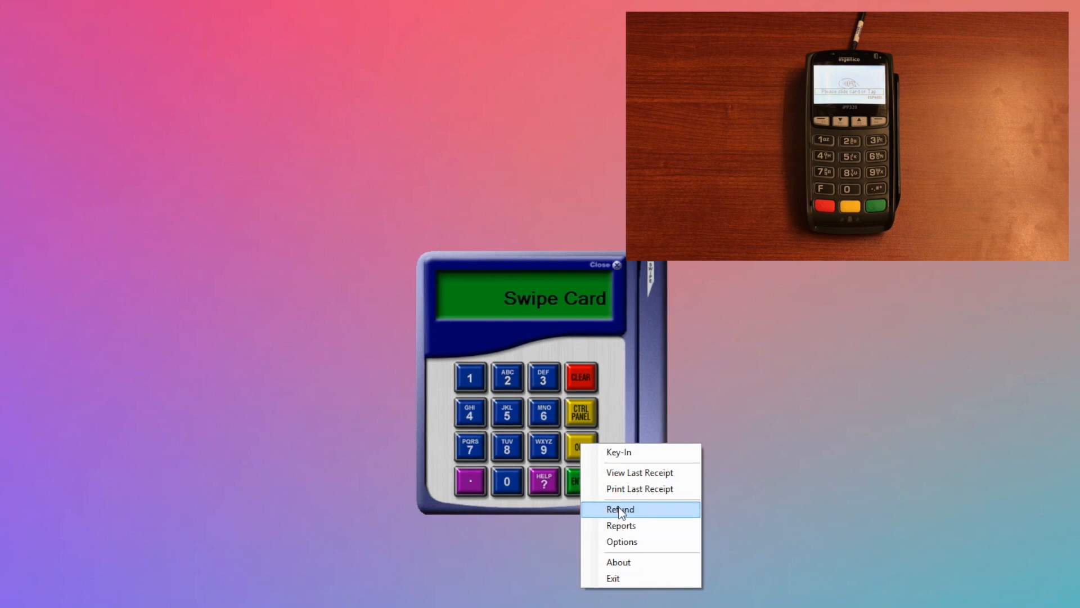
pyautogui.moveTo(621, 525)
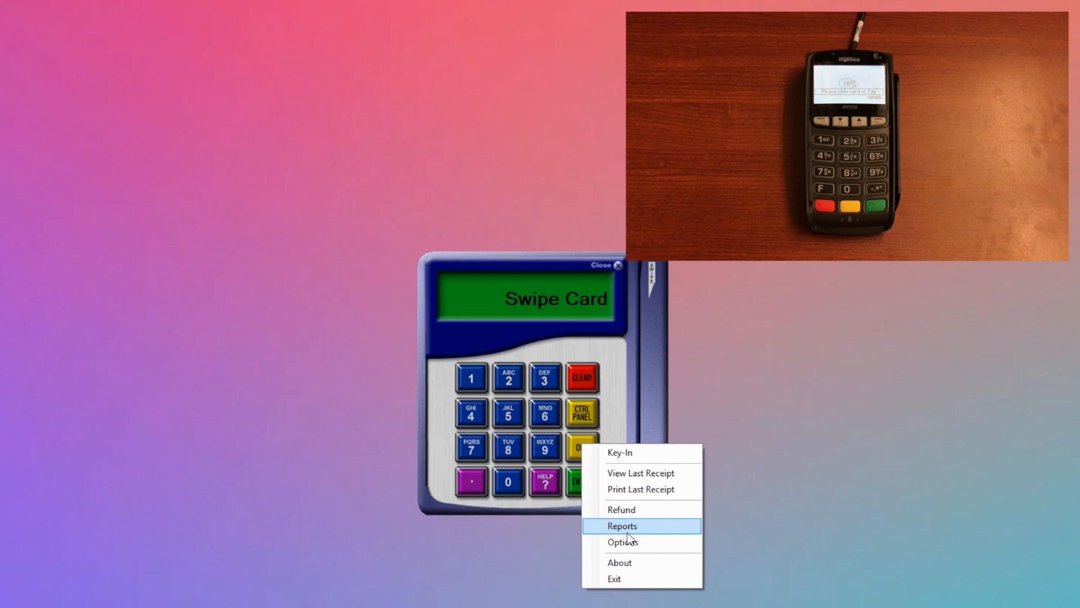
pyautogui.moveTo(622, 541)
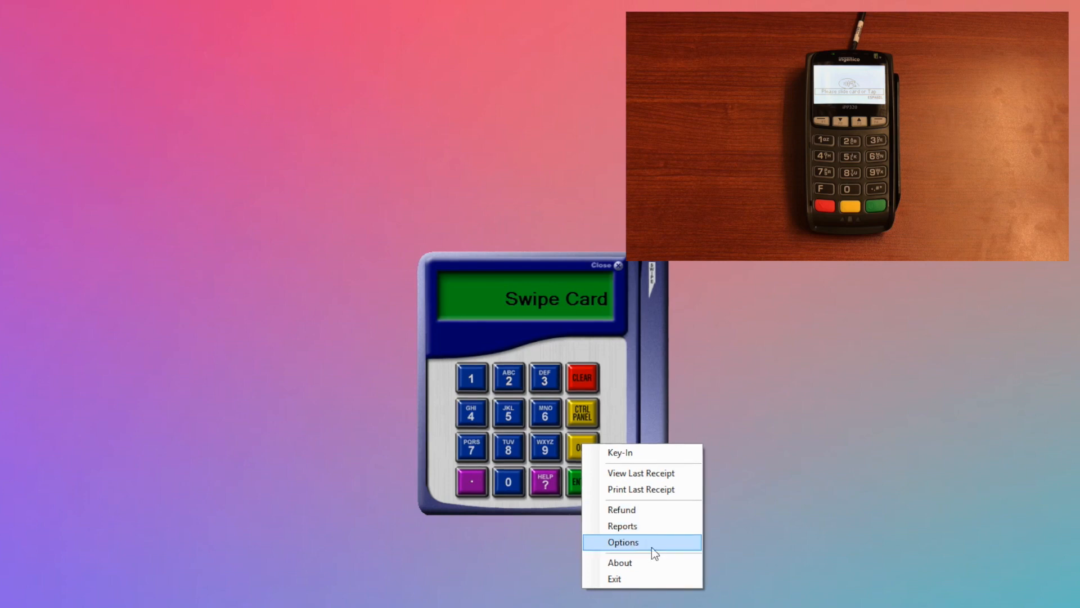
pyautogui.click(622, 542)
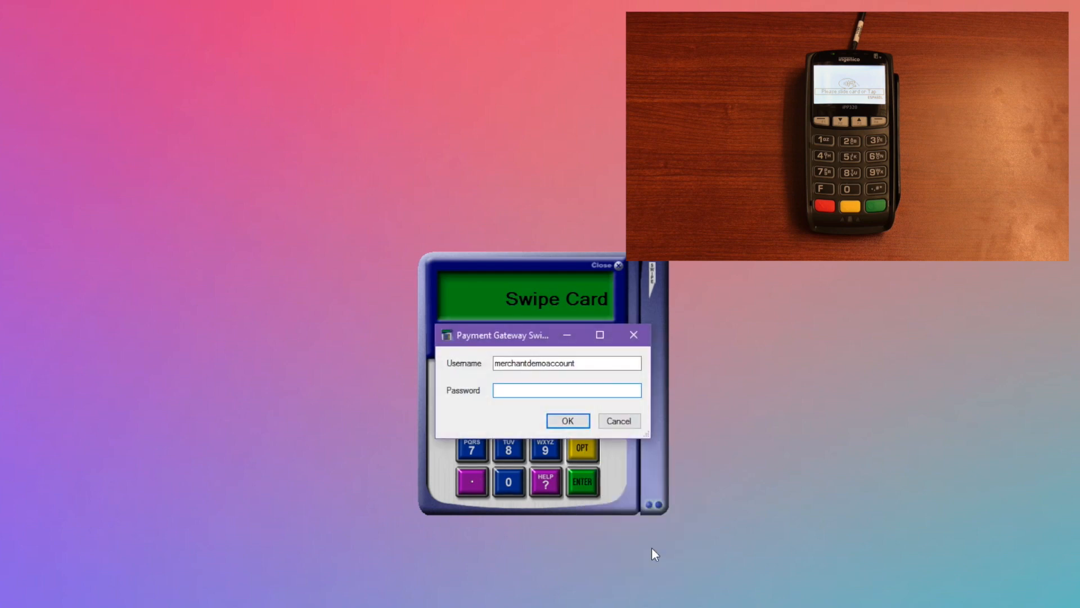
pyautogui.write('•')
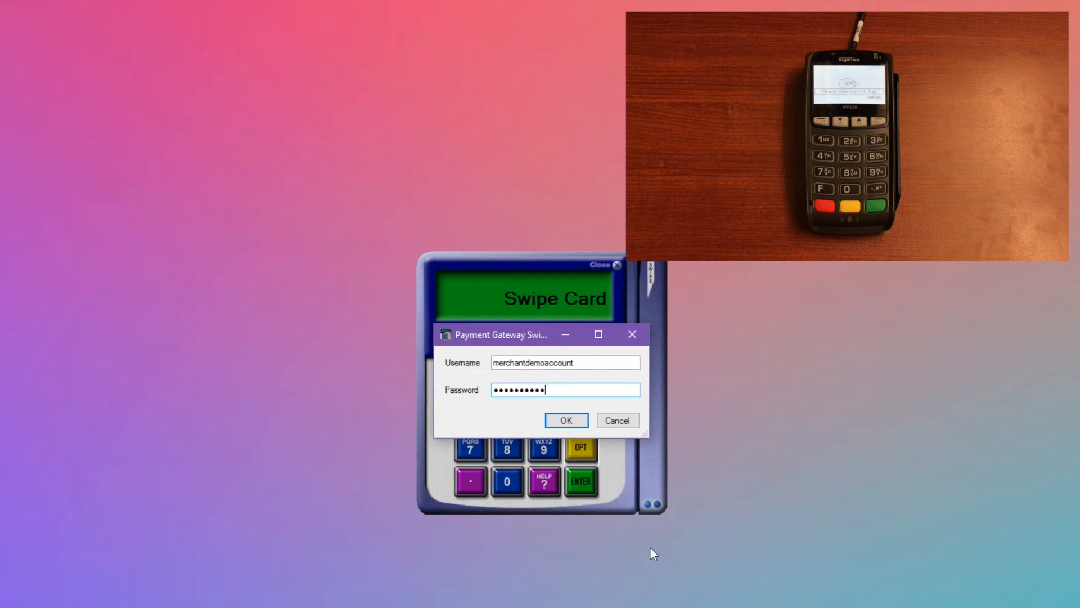
pyautogui.click(566, 420)
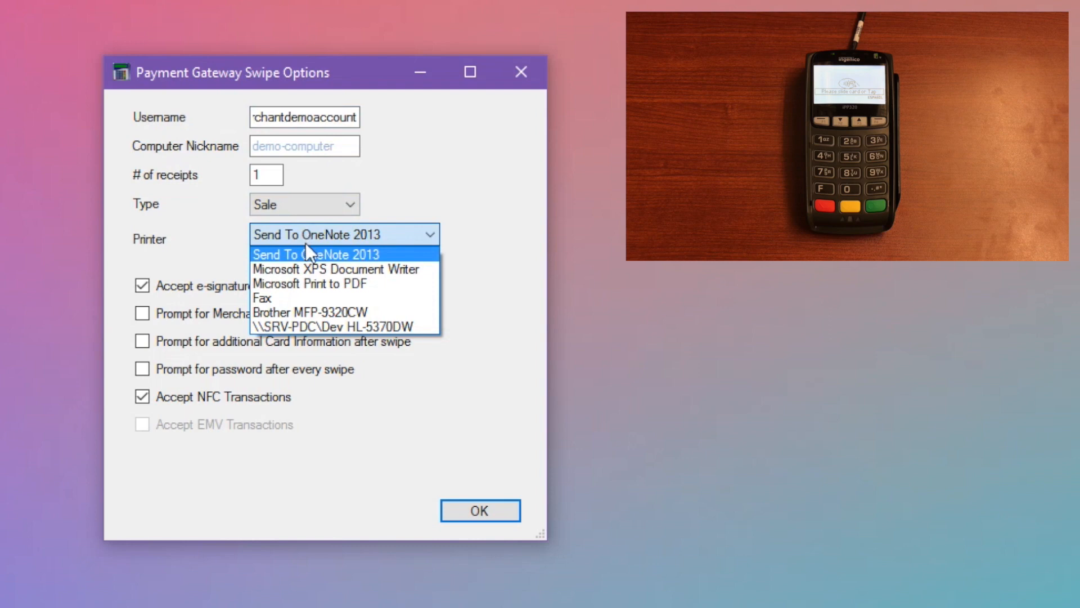
pyautogui.moveTo(317, 327)
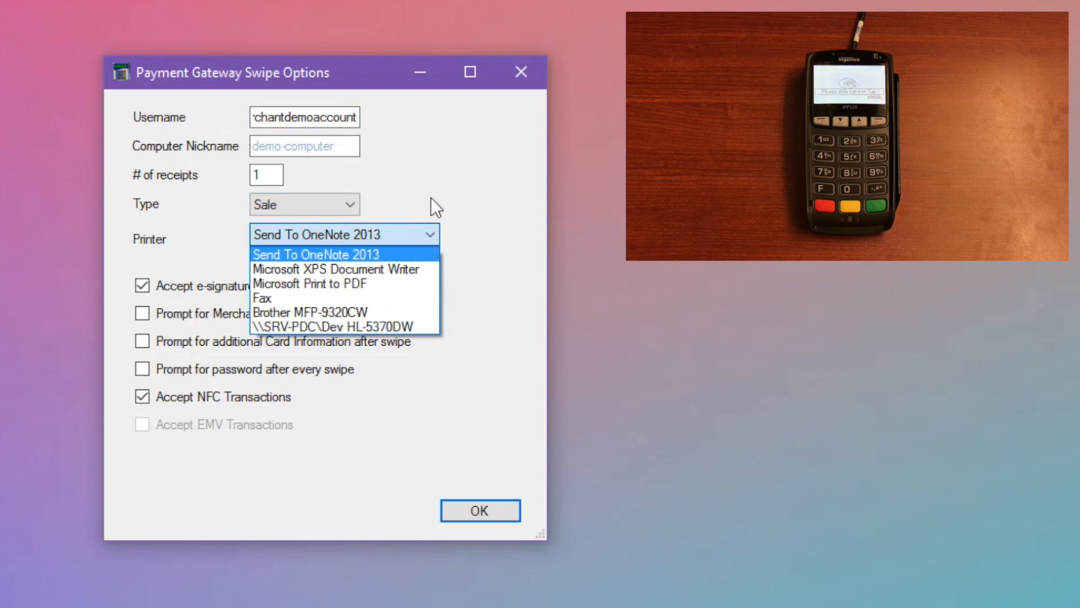
# Step: Keep Send To OneNote 2013 as printer, tick both 'Prompt for…after swipe' boxes, and save
pyautogui.click(317, 254)
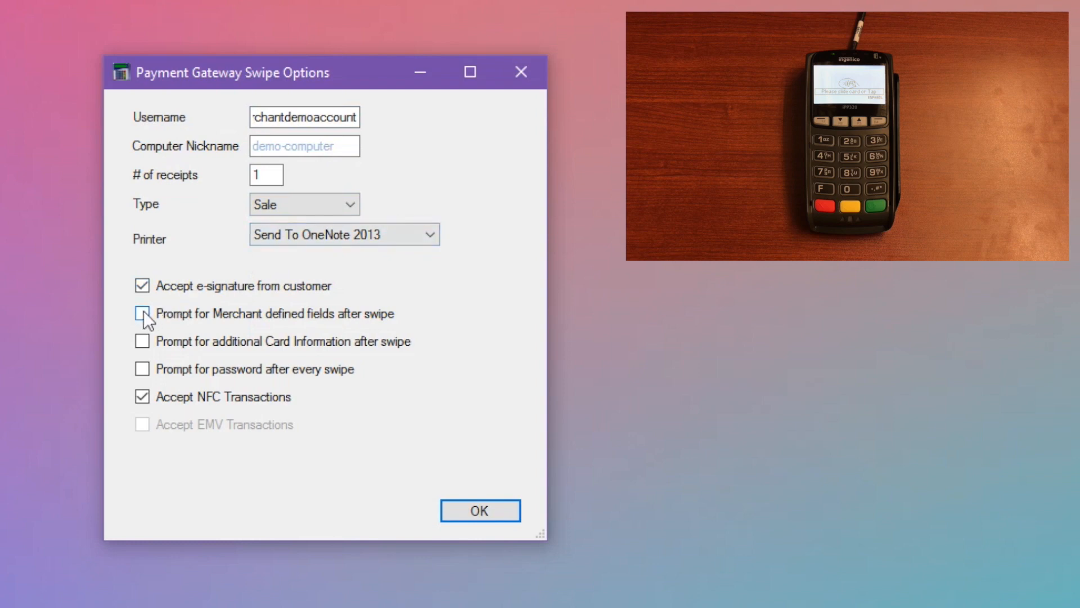
pyautogui.click(142, 313)
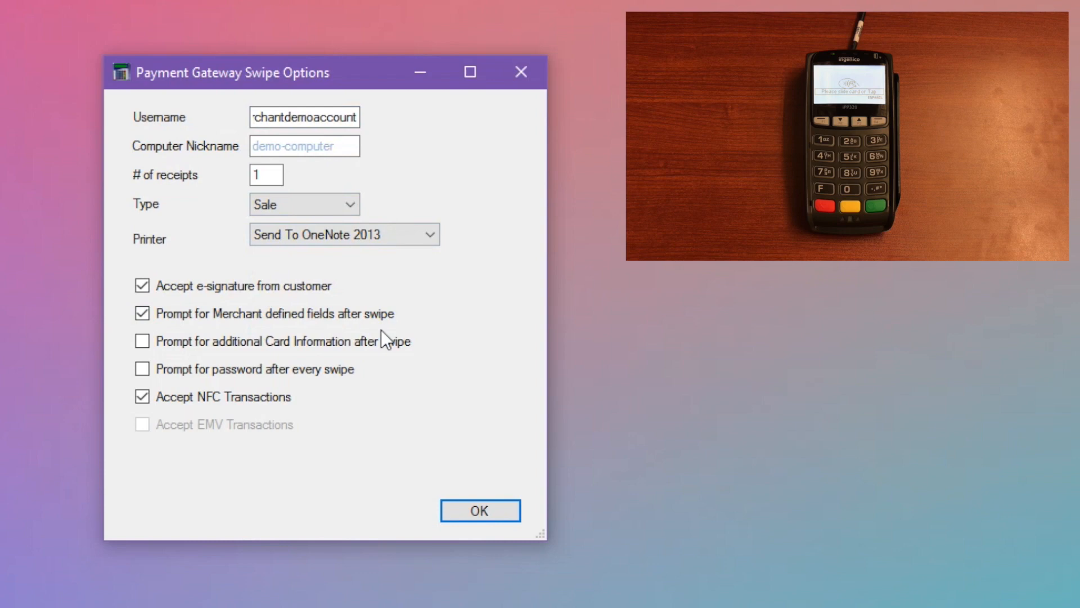
pyautogui.click(142, 341)
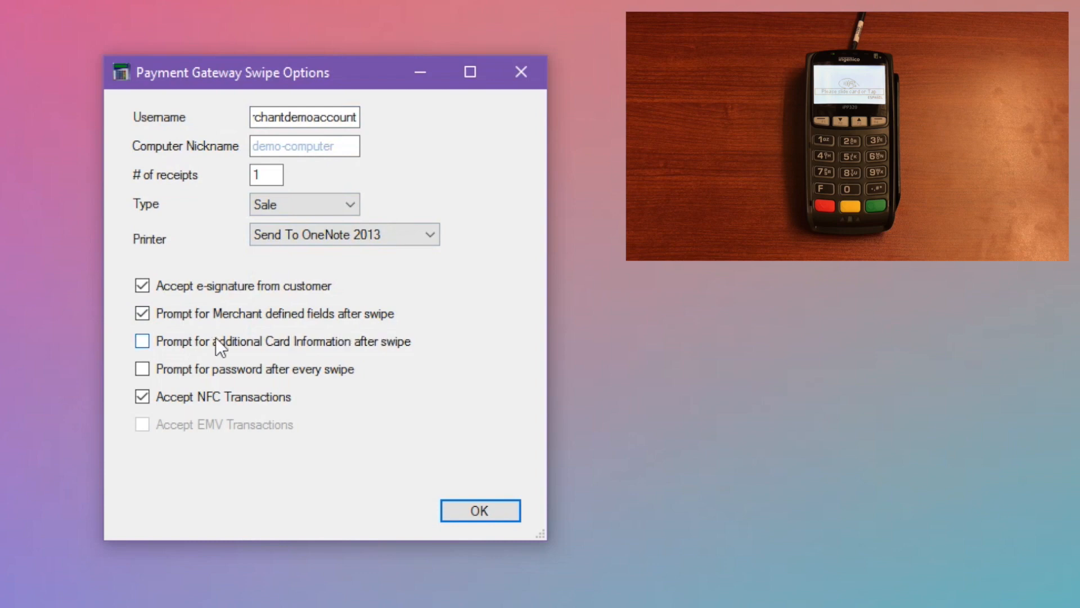
pyautogui.click(142, 340)
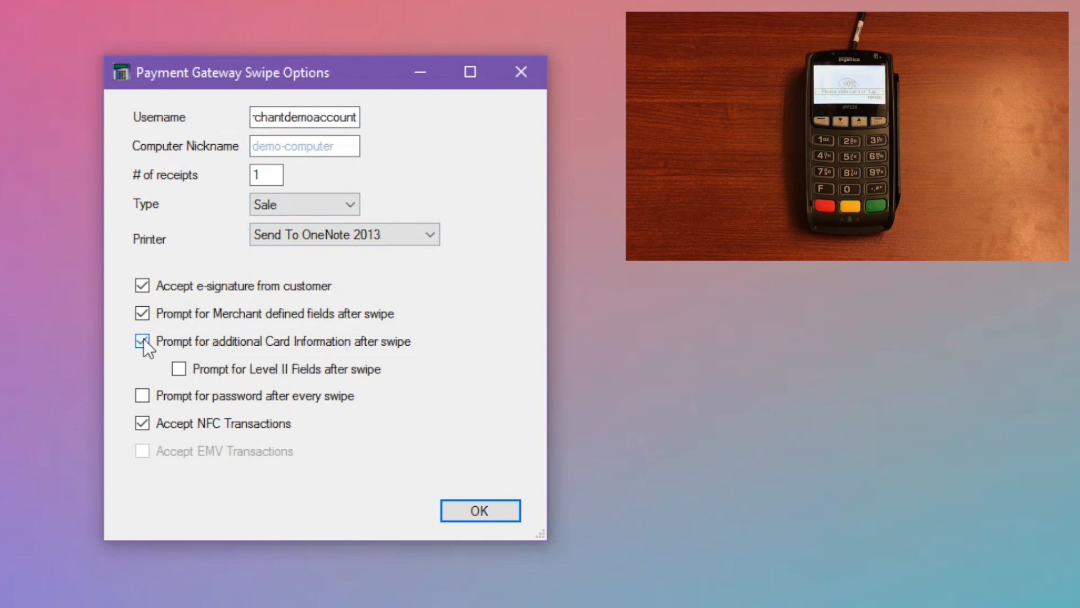
pyautogui.click(142, 341)
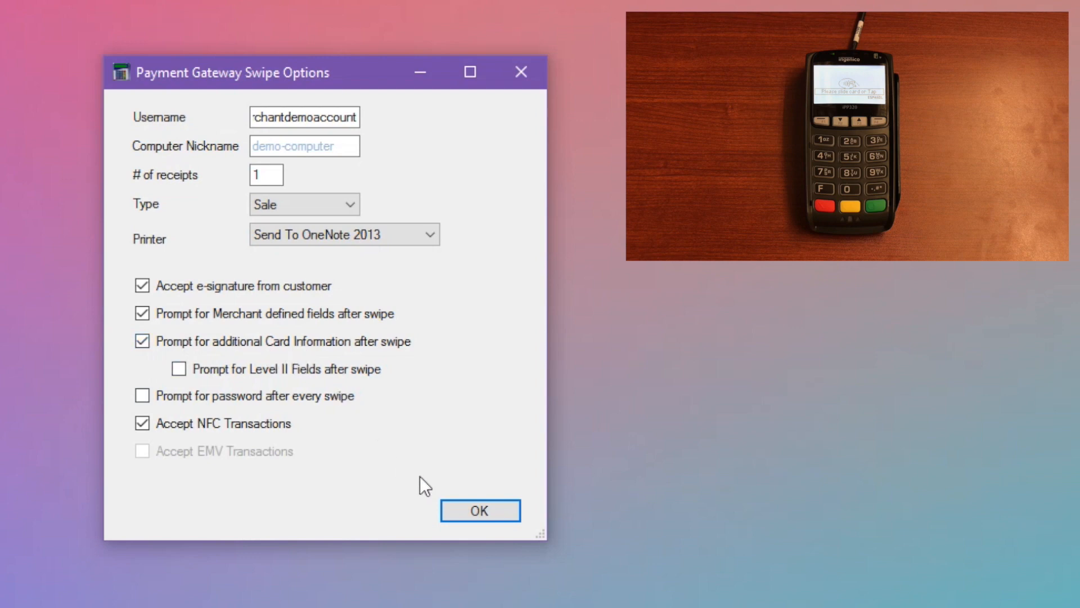
pyautogui.click(479, 510)
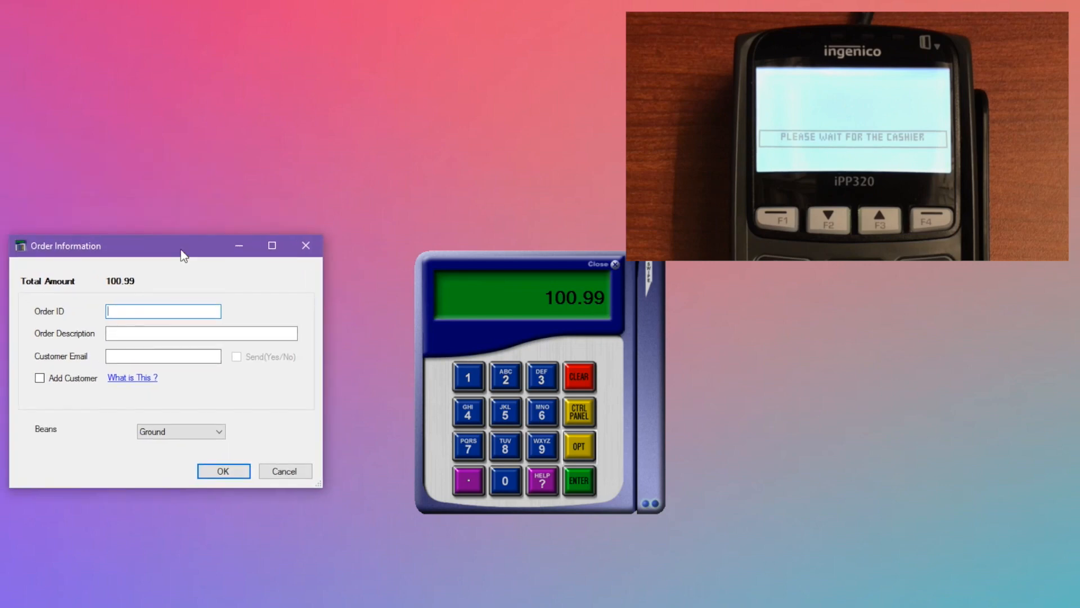
# Step: Enter order ID 12345, add the customer to the vault, choose Whole beans, and submit
pyautogui.write('12345')
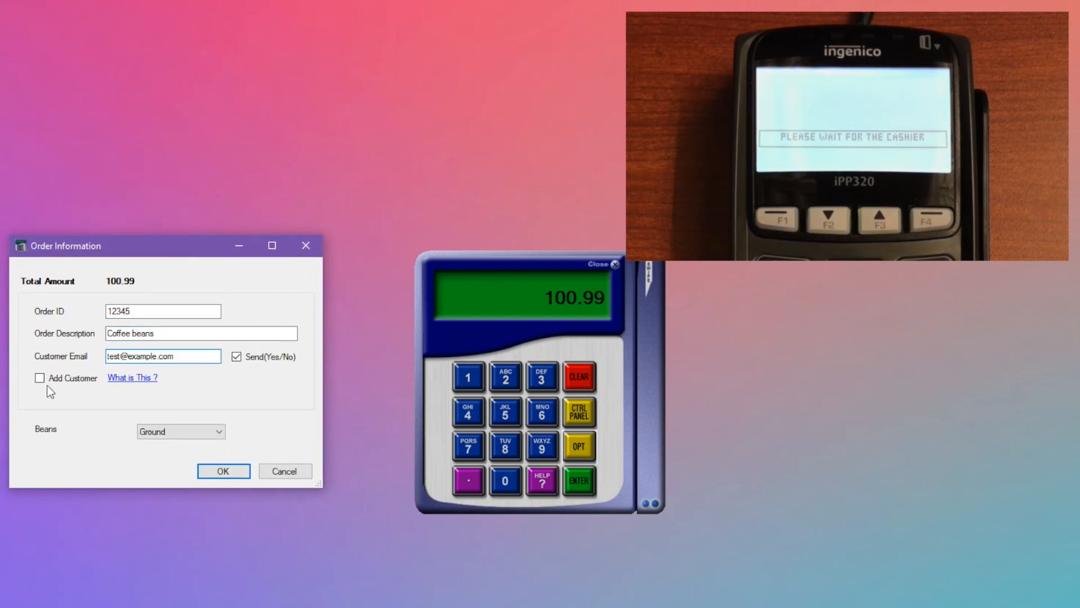
pyautogui.click(180, 430)
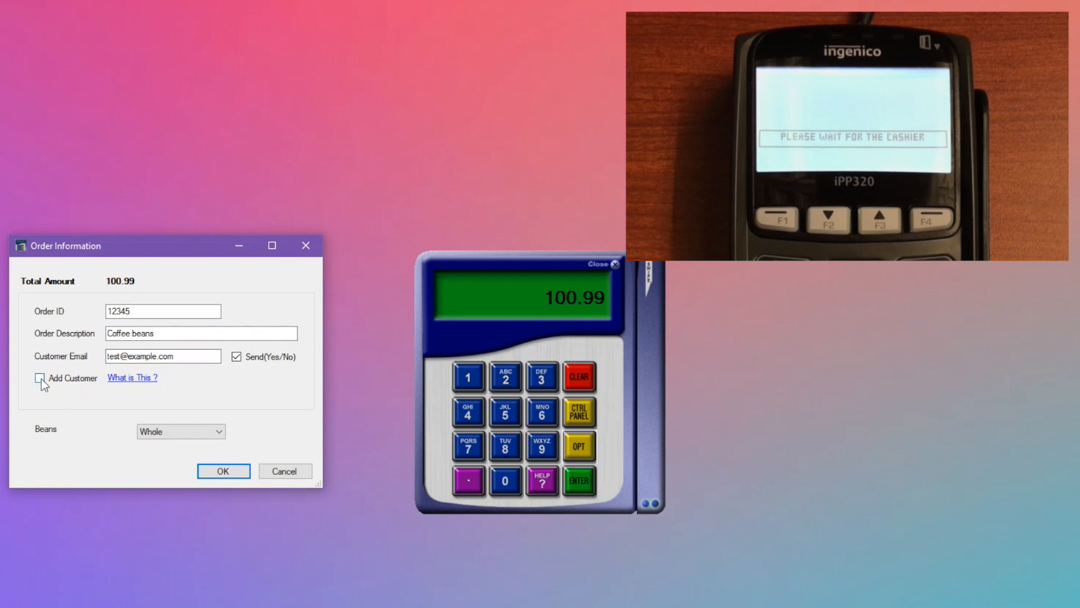
pyautogui.click(39, 378)
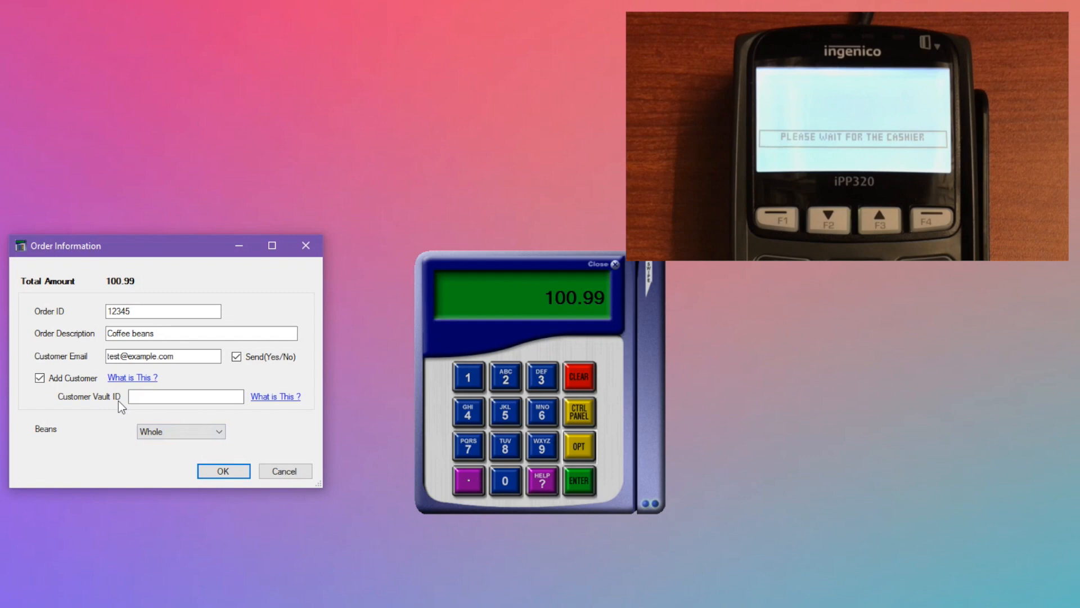
pyautogui.click(179, 430)
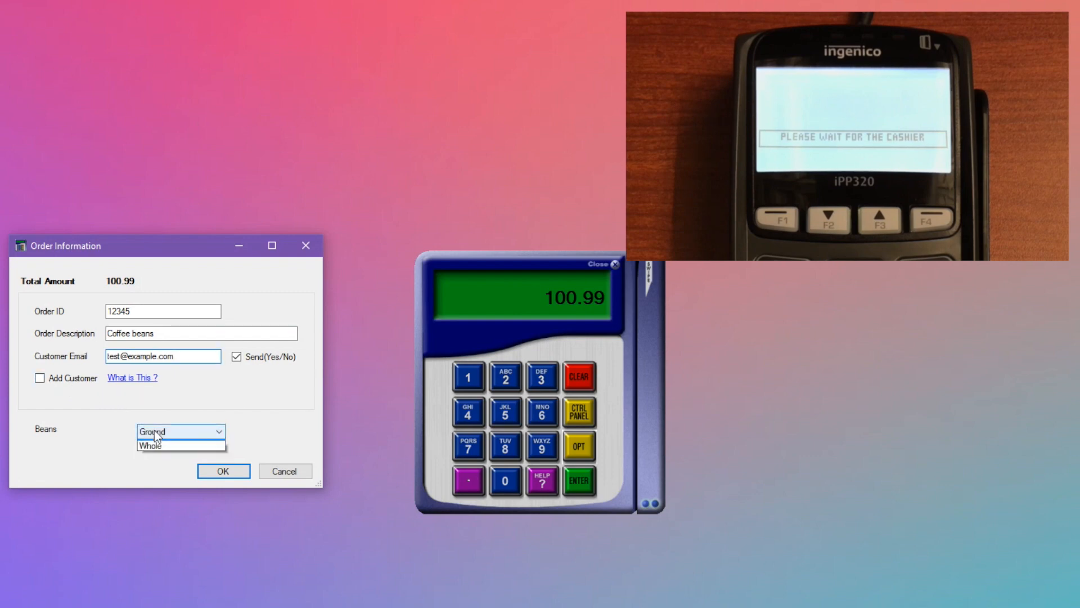
pyautogui.click(180, 431)
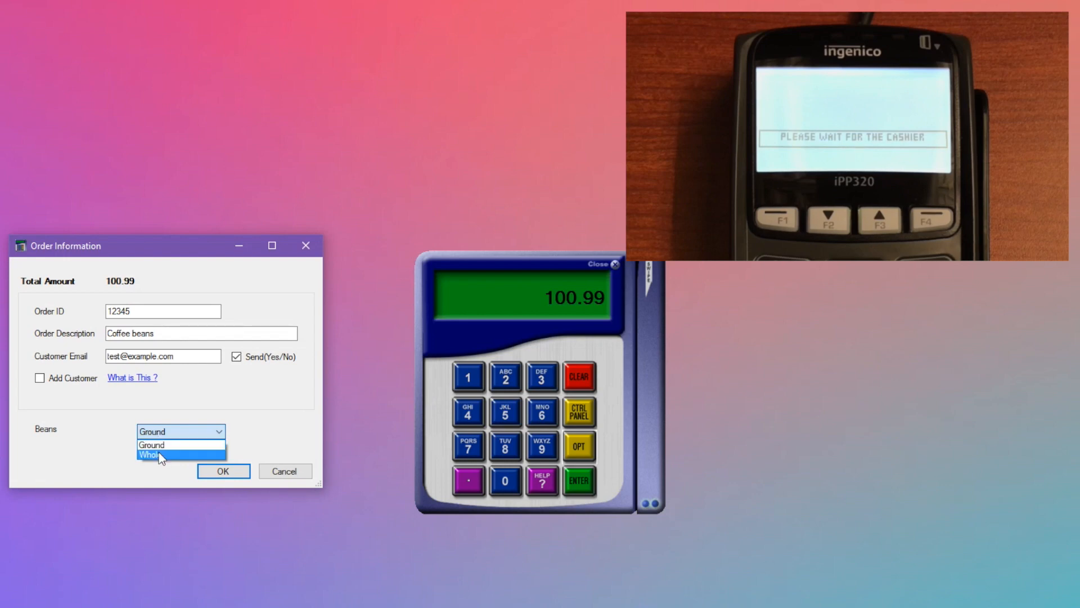
pyautogui.click(147, 455)
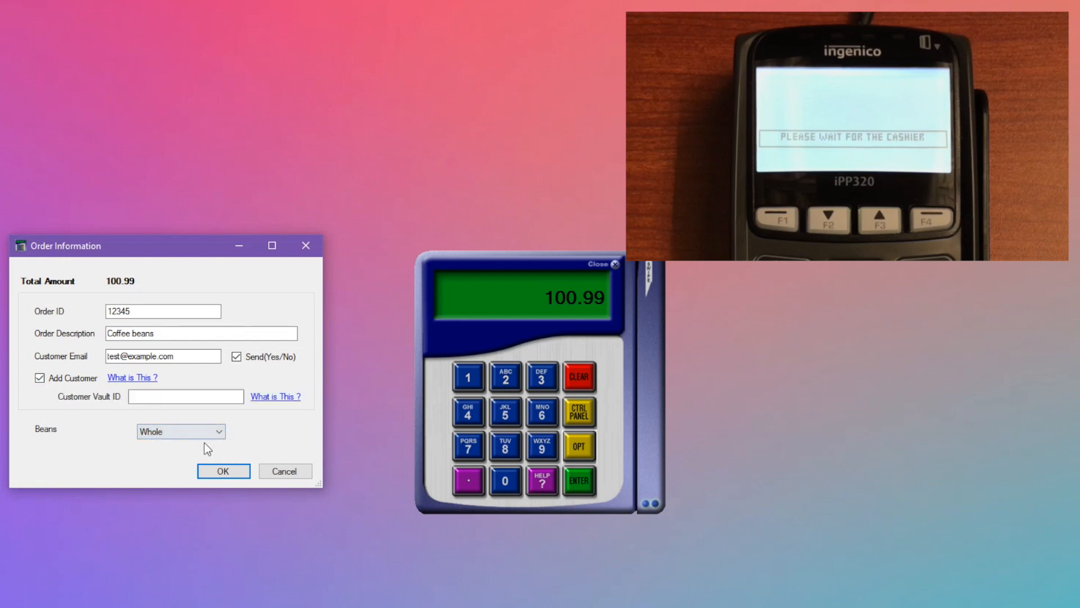
pyautogui.click(222, 471)
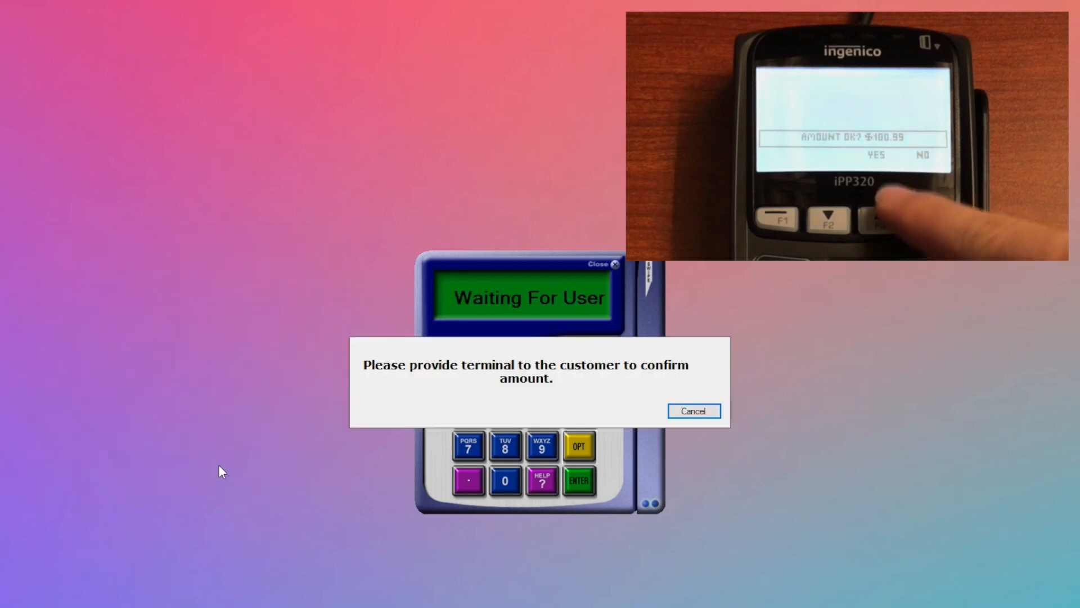